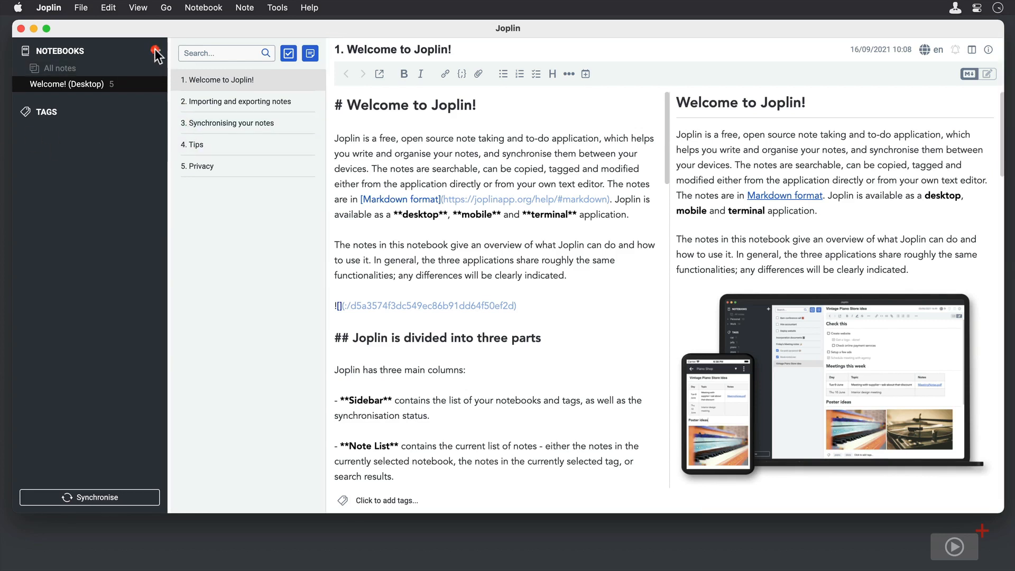
Create a new top-level notebook titled 'notebook 1' beside the Welcome notebook
{"action": "left_click", "coordinate": [154, 51]}
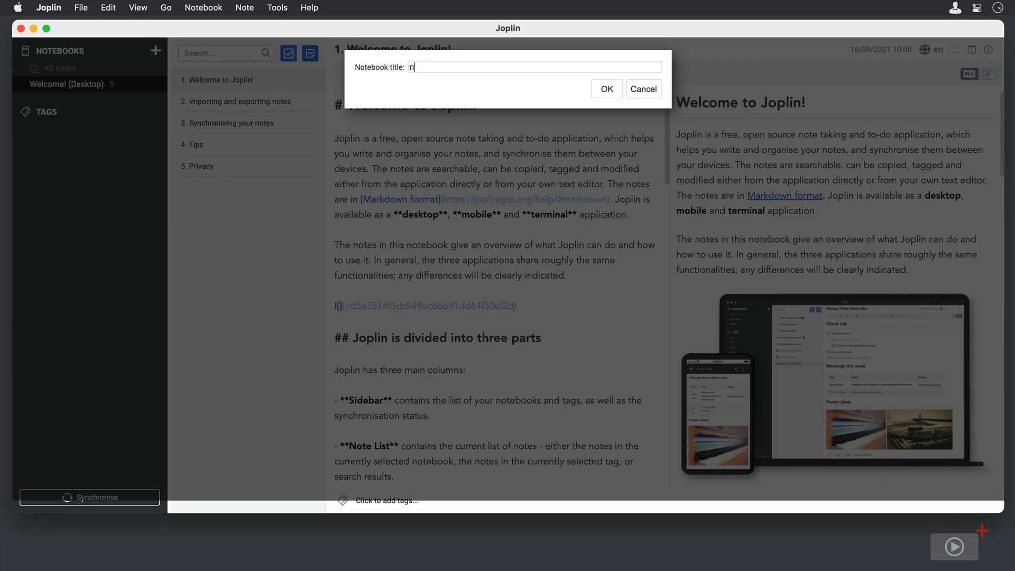
{"action": "left_click", "coordinate": [607, 89]}
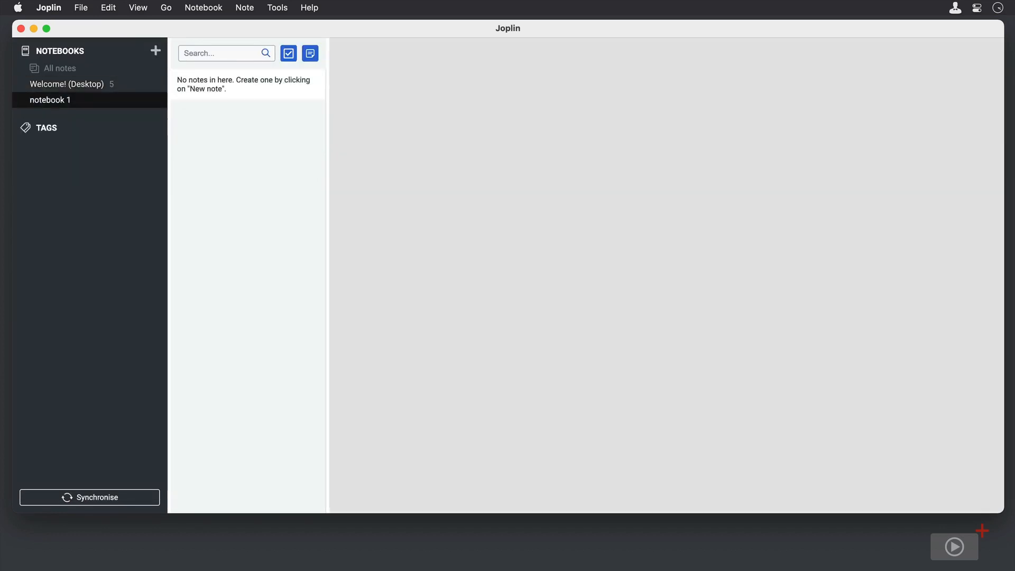
{"action": "left_click_drag", "start_coordinate": [49, 99], "coordinate": [50, 84]}
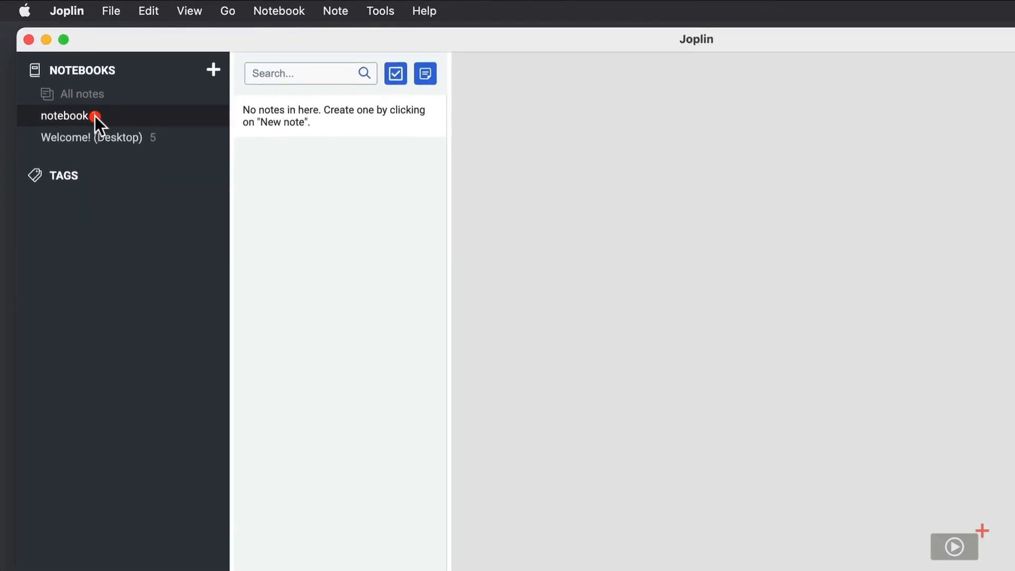
Nest two new notebooks, 'subnotebook' and 'subnotebook 2', under notebook 1
{"action": "left_click", "coordinate": [110, 11]}
{"action": "type", "text": "subnot"}
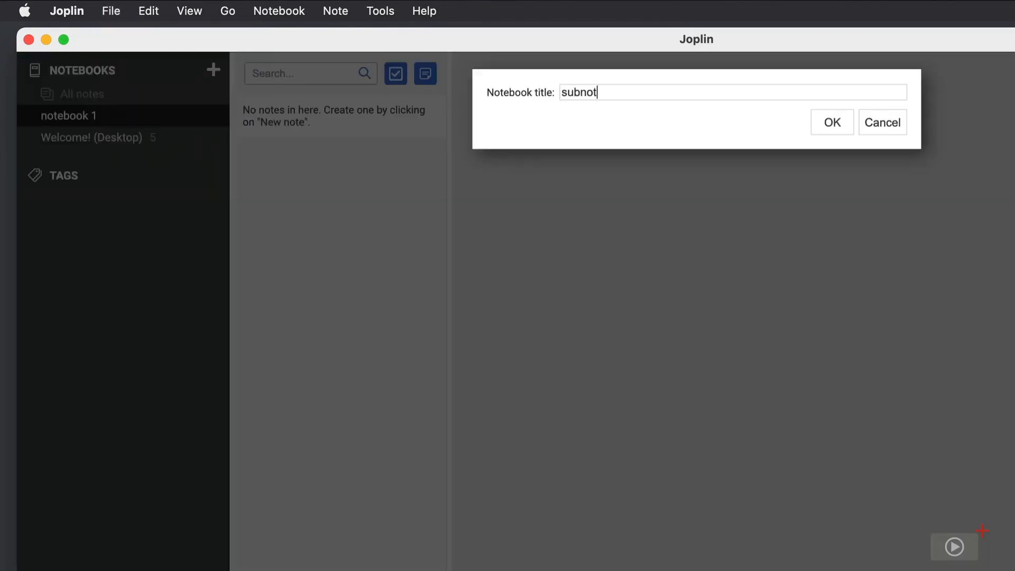
{"action": "left_click", "coordinate": [831, 123]}
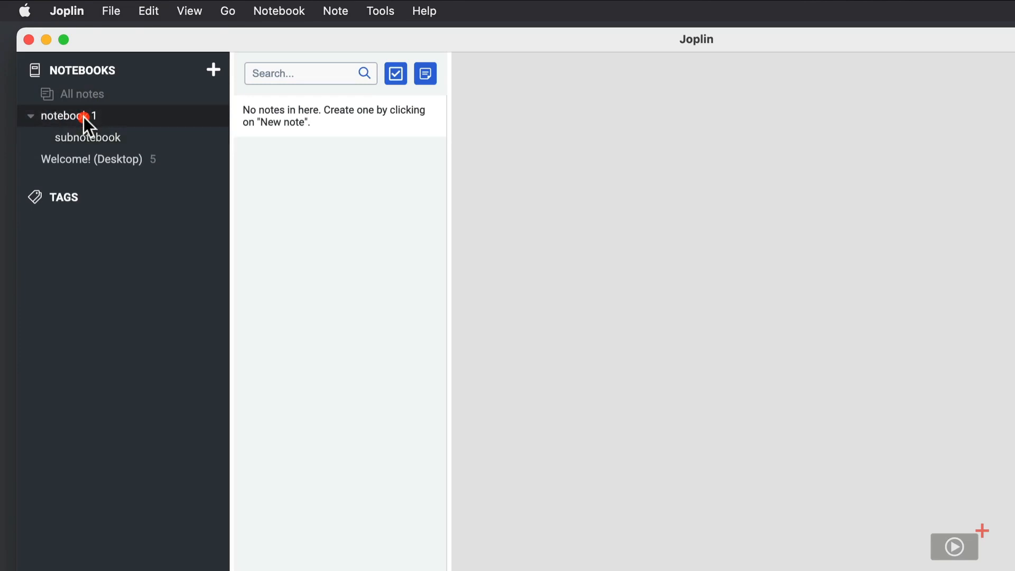
{"action": "right_click", "coordinate": [84, 117]}
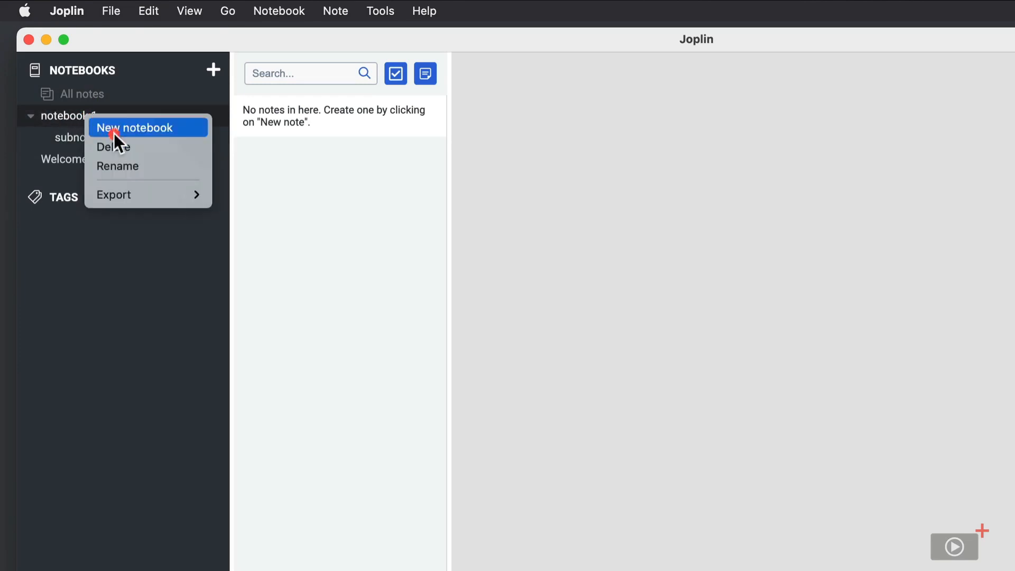
{"action": "mouse_move", "coordinate": [123, 134]}
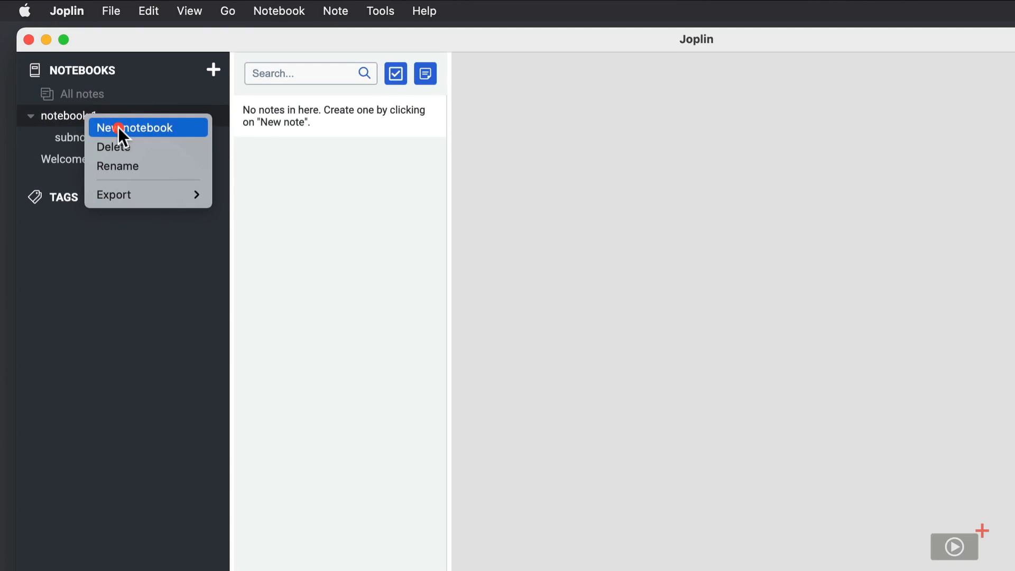
{"action": "left_click", "coordinate": [136, 127]}
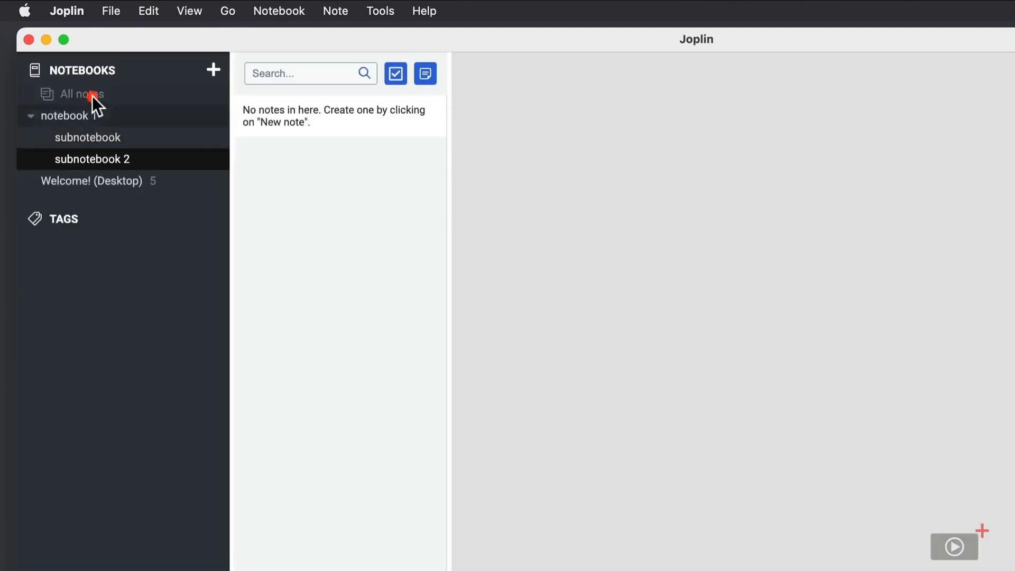
Create a third notebook titled 'subnotebook 3' under notebook 1
{"action": "left_click", "coordinate": [81, 95]}
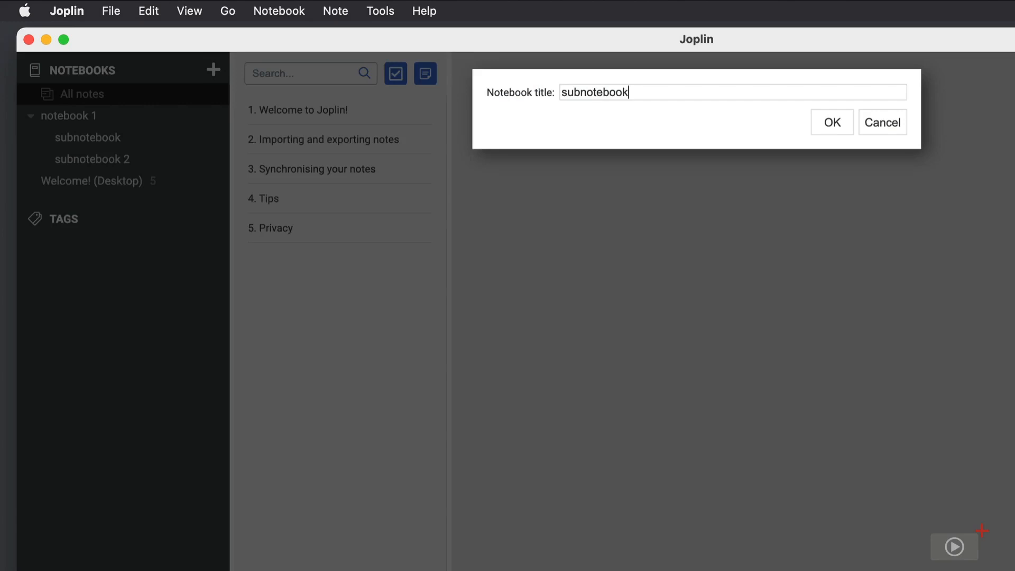
{"action": "left_click", "coordinate": [832, 122]}
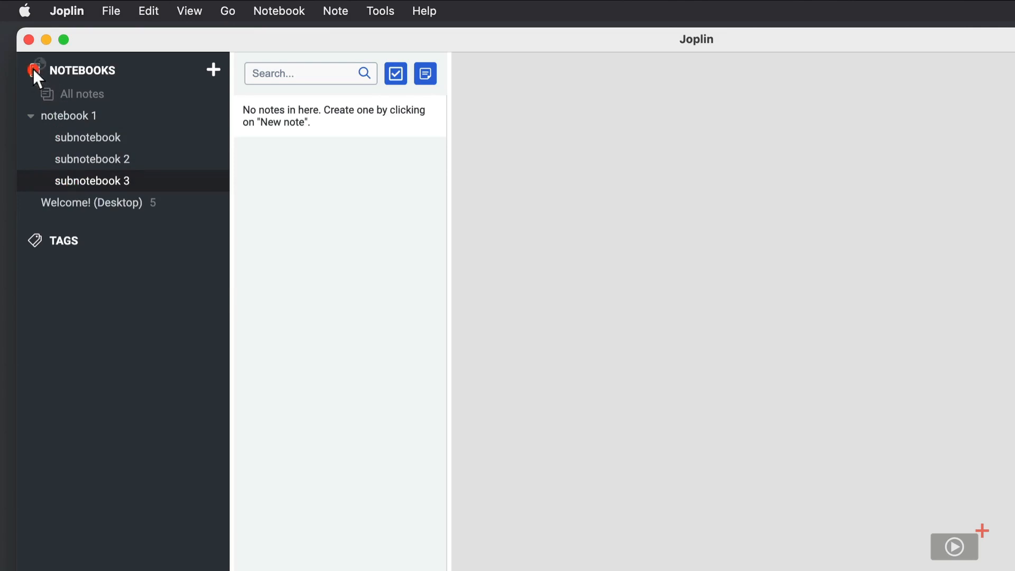
{"action": "mouse_move", "coordinate": [50, 210]}
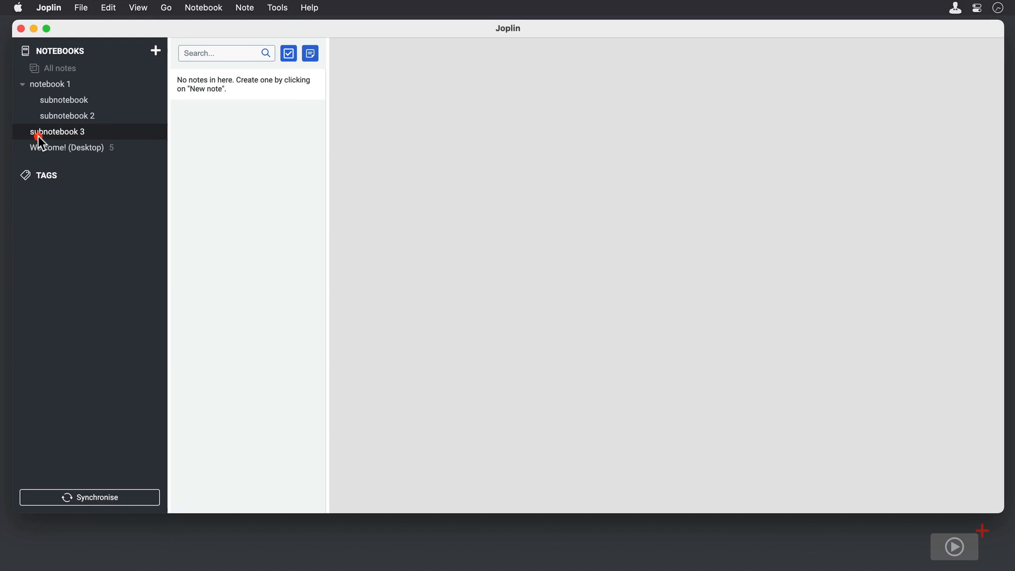
Delete subnotebook 3 via its context menu and confirm the deletion
{"action": "right_click", "coordinate": [58, 131]}
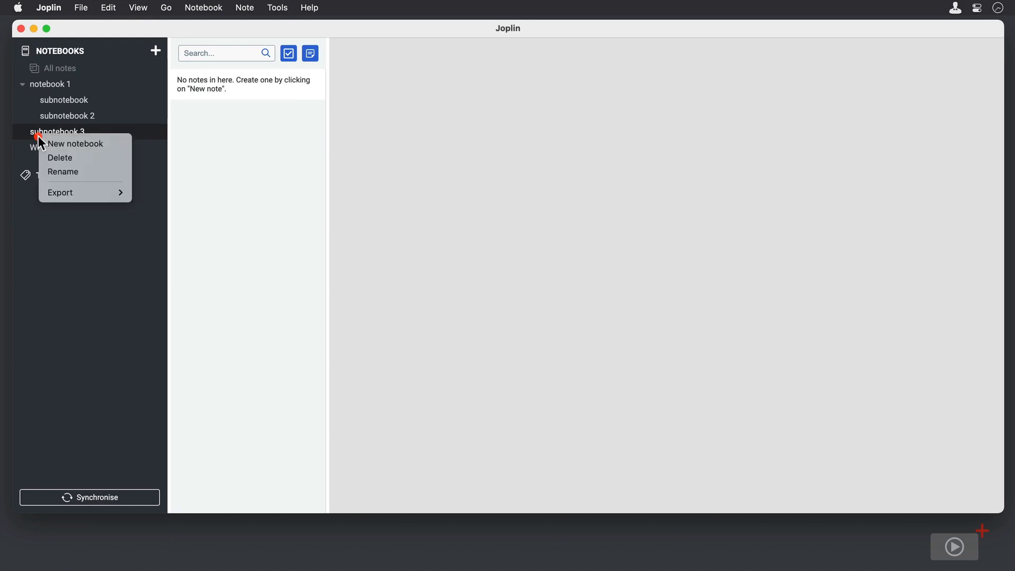
{"action": "left_click", "coordinate": [60, 157]}
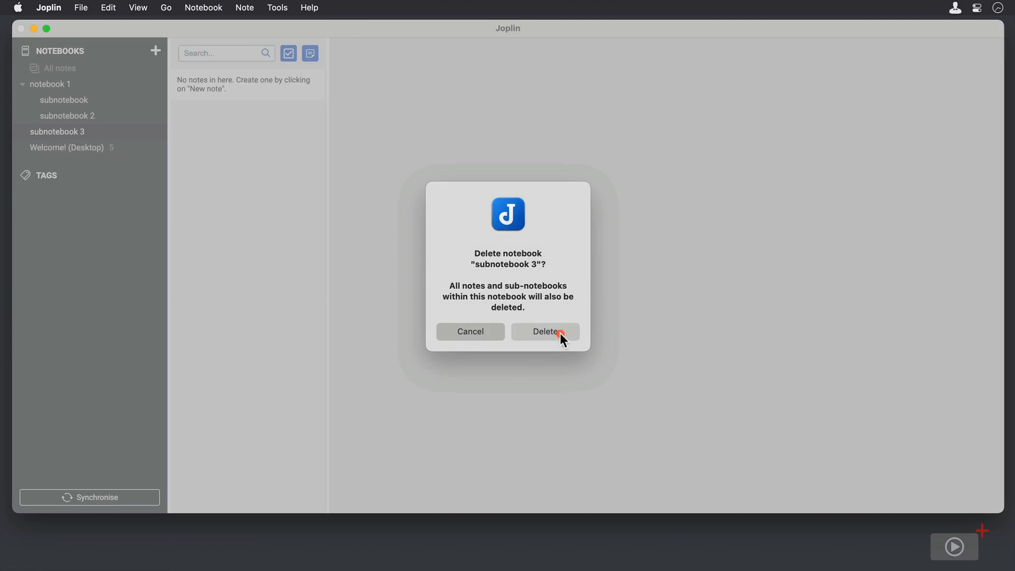
{"action": "left_click", "coordinate": [545, 331]}
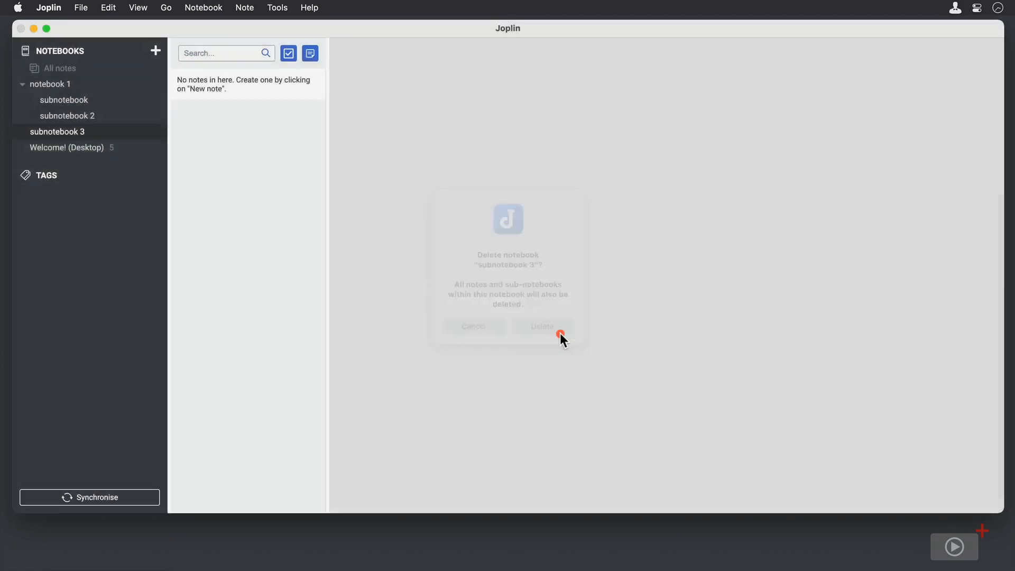
{"action": "left_click", "coordinate": [542, 326]}
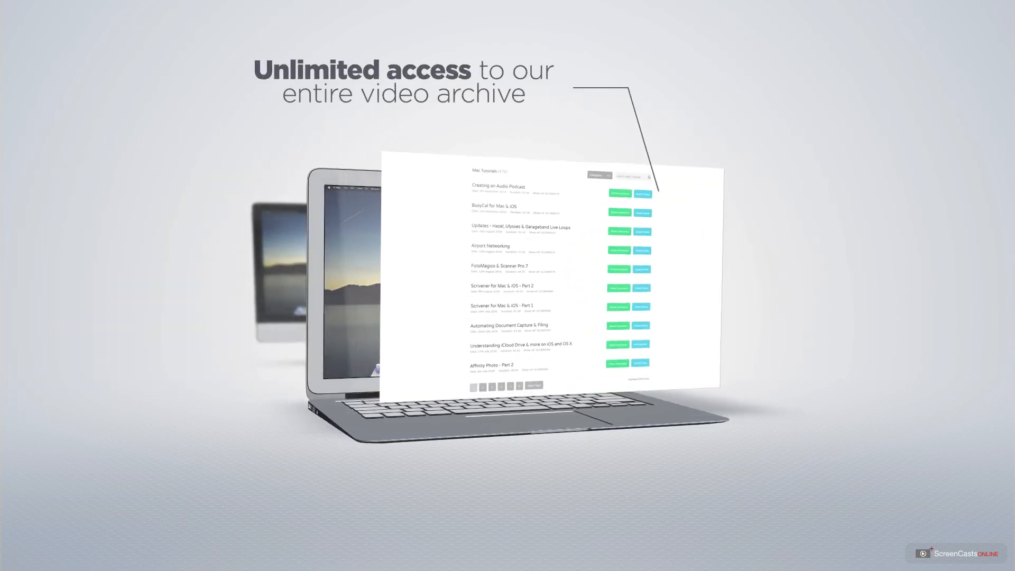
{"action": "scroll", "scroll_direction": "down", "scroll_amount": 3}
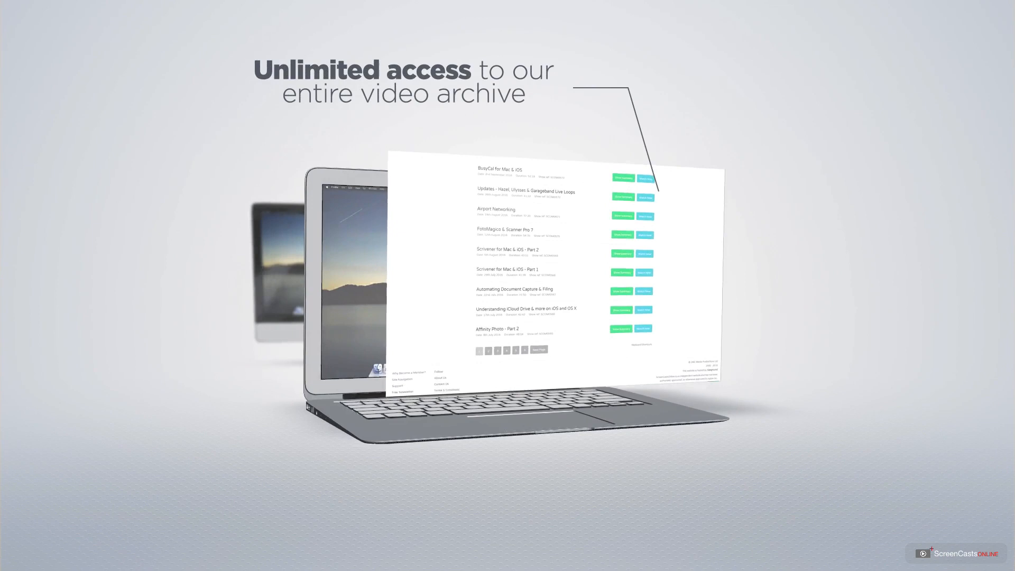